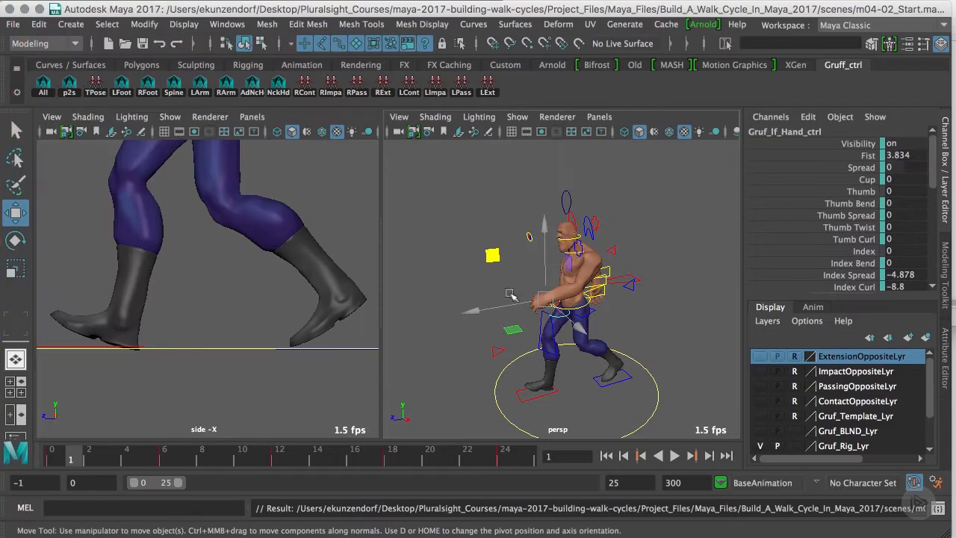
mouse_move(508, 347)
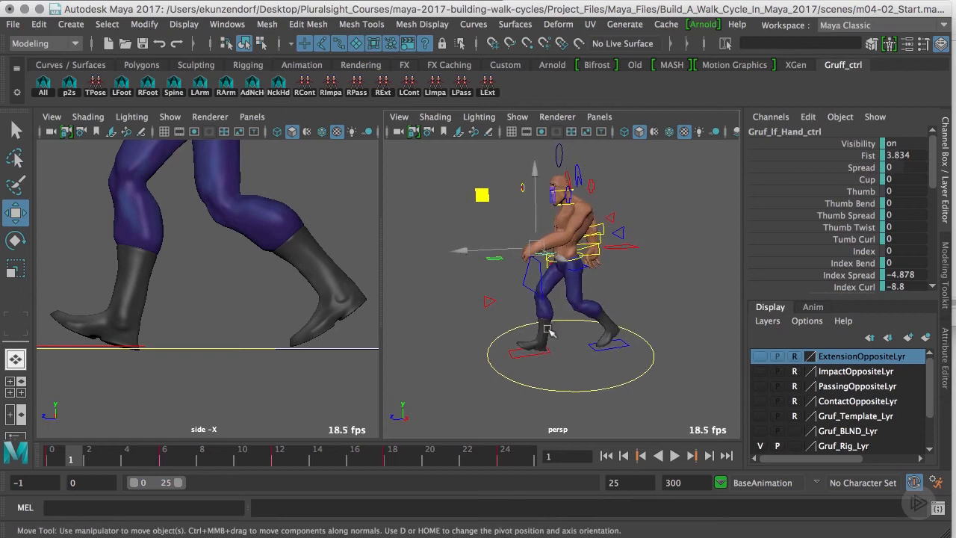
mouse_move(567, 364)
type("70")
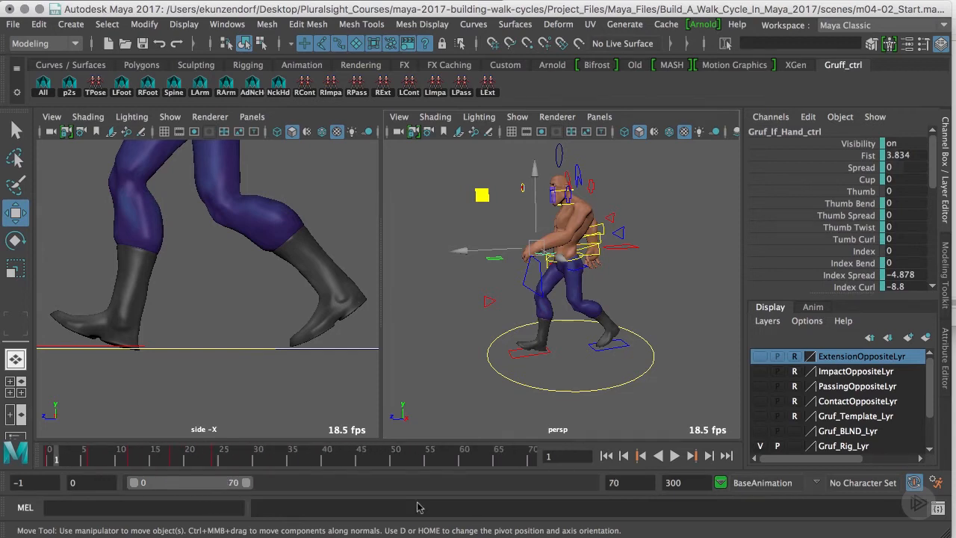
Step: Stop playback of the walk cycle before bringing up the Graph Editor
left_click(672, 456)
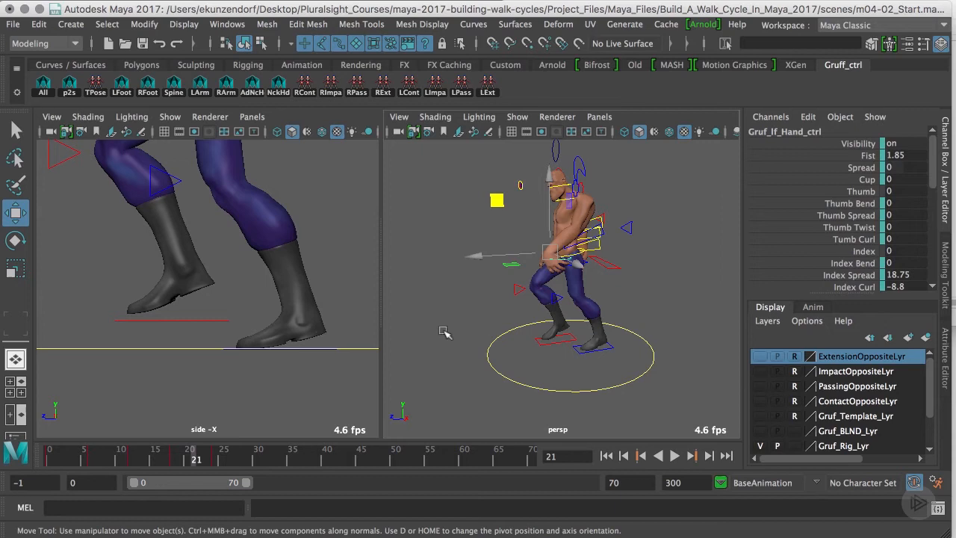
mouse_move(396, 285)
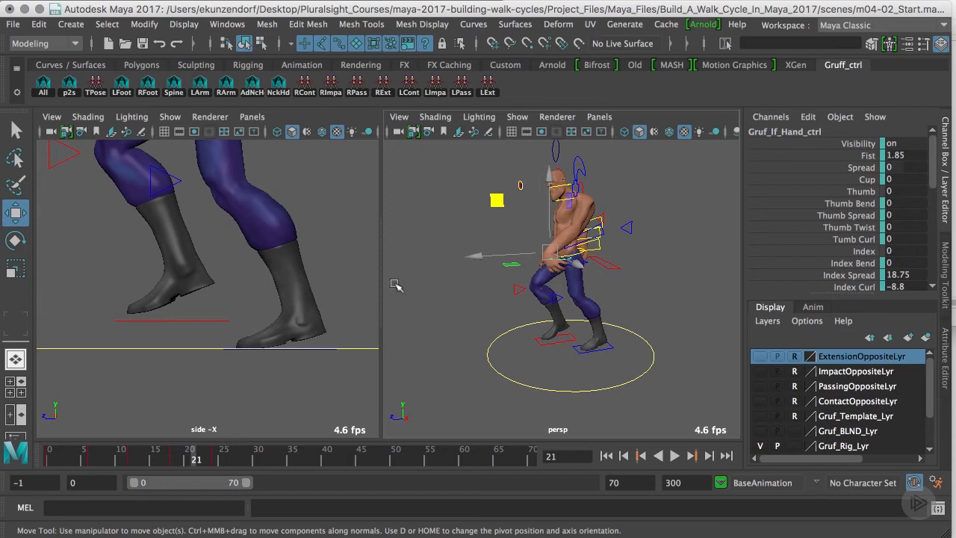
mouse_move(402, 276)
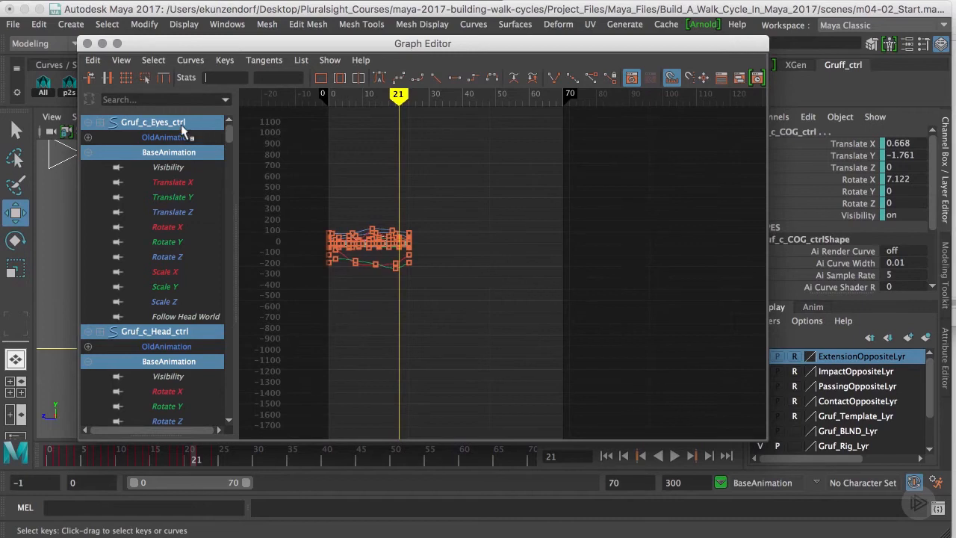
Step: Select all of Gruf's animated channels and set their Post Infinity to Cycle
scroll("down", 3)
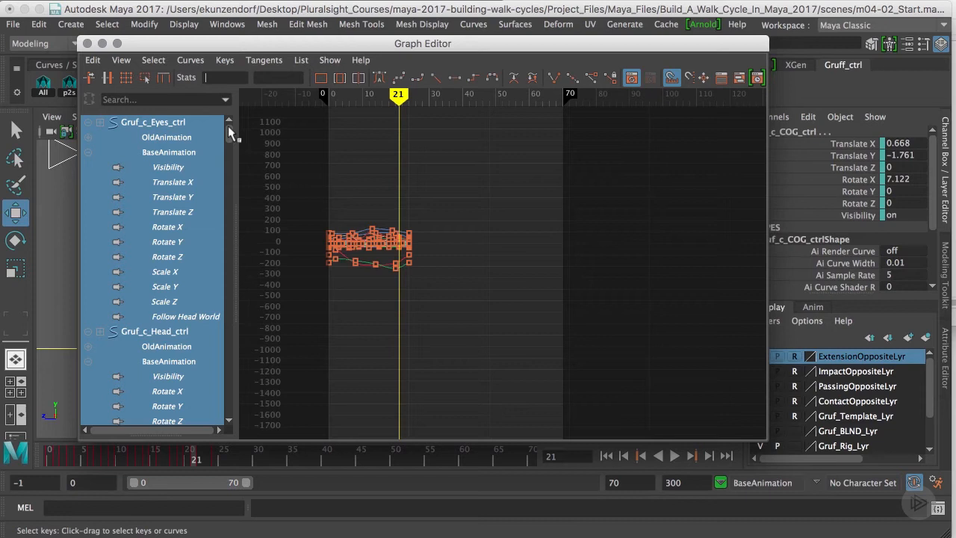
left_click(121, 60)
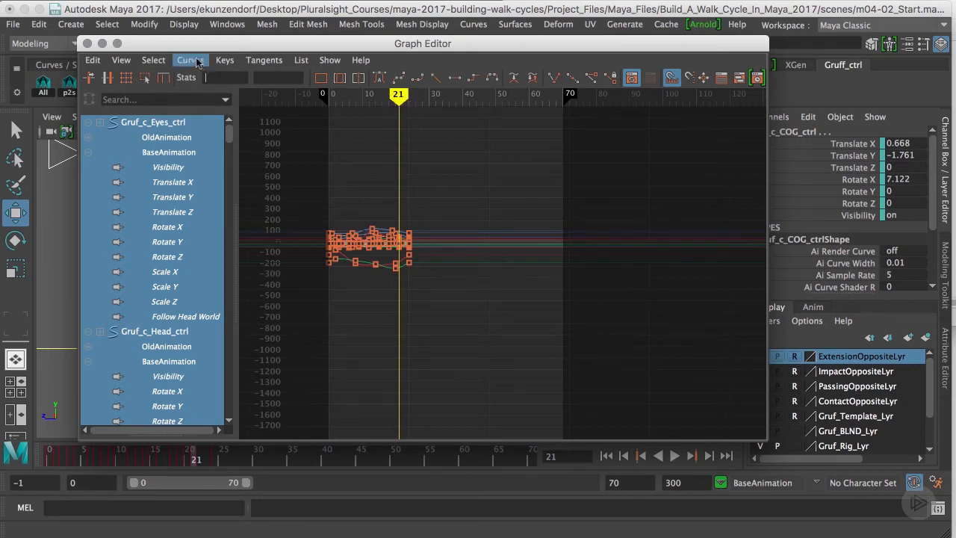
left_click(190, 60)
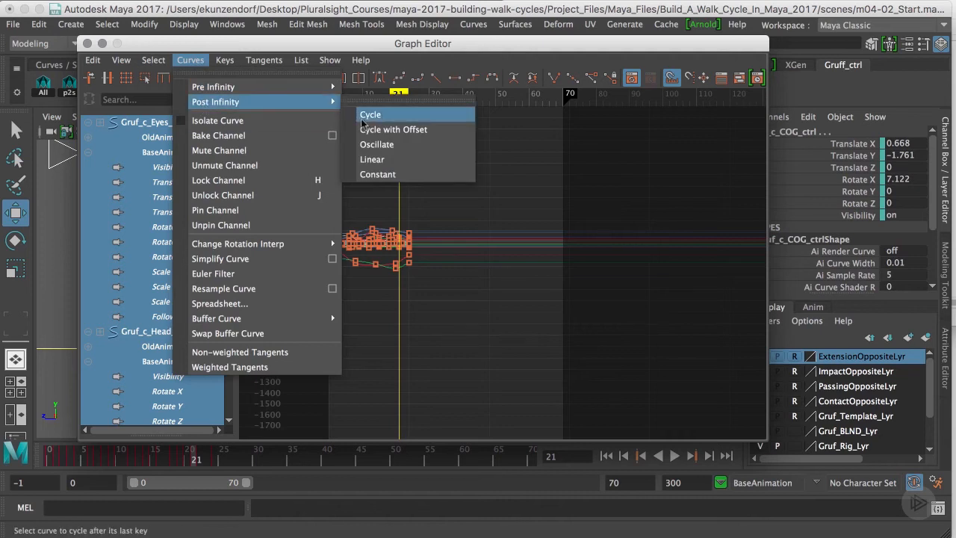
left_click(370, 113)
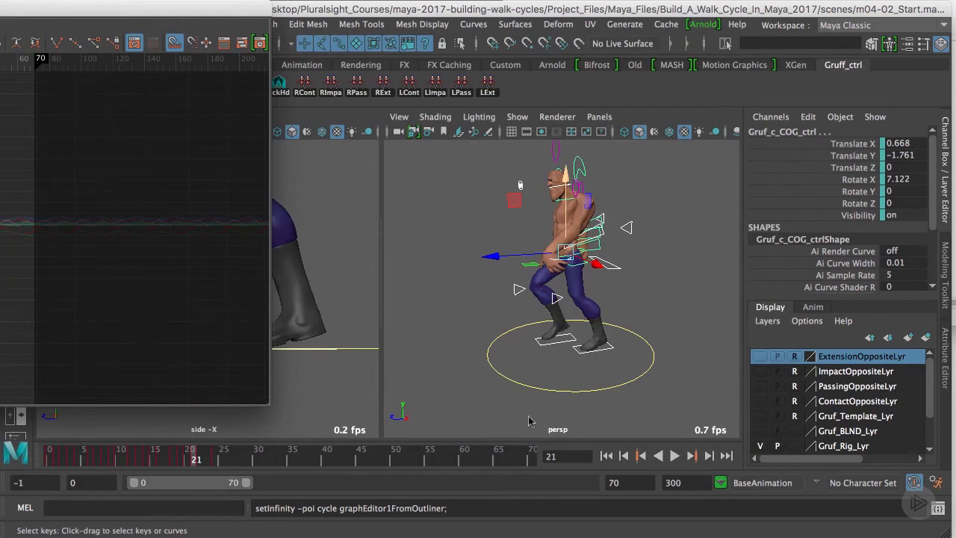
mouse_move(582, 481)
type("120")
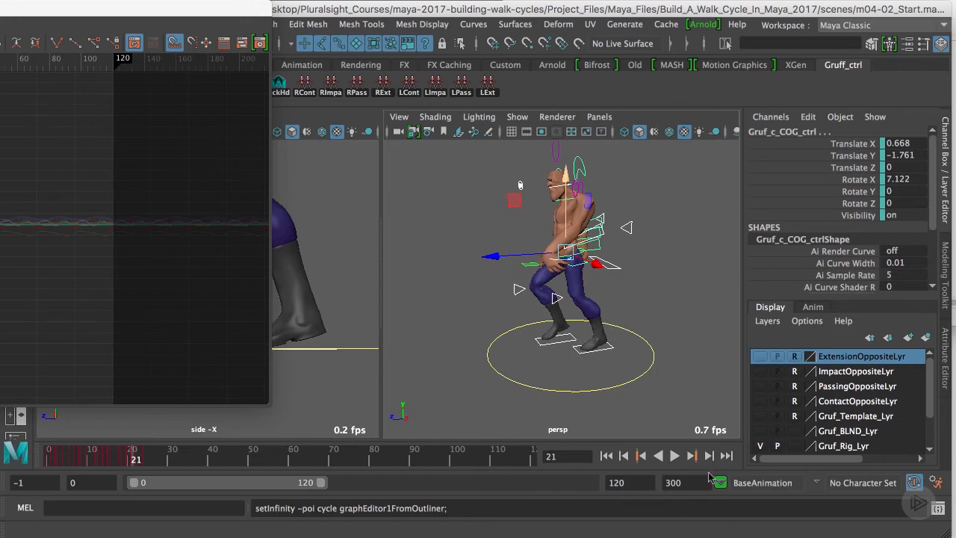
Step: Play the cycled walk across the 120-frame range, then stop it
left_click(672, 456)
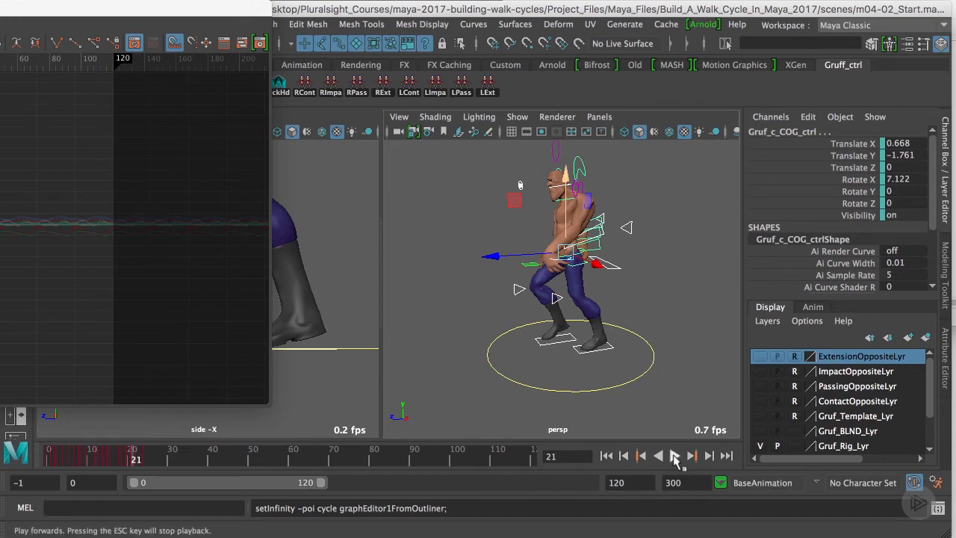
left_click(672, 456)
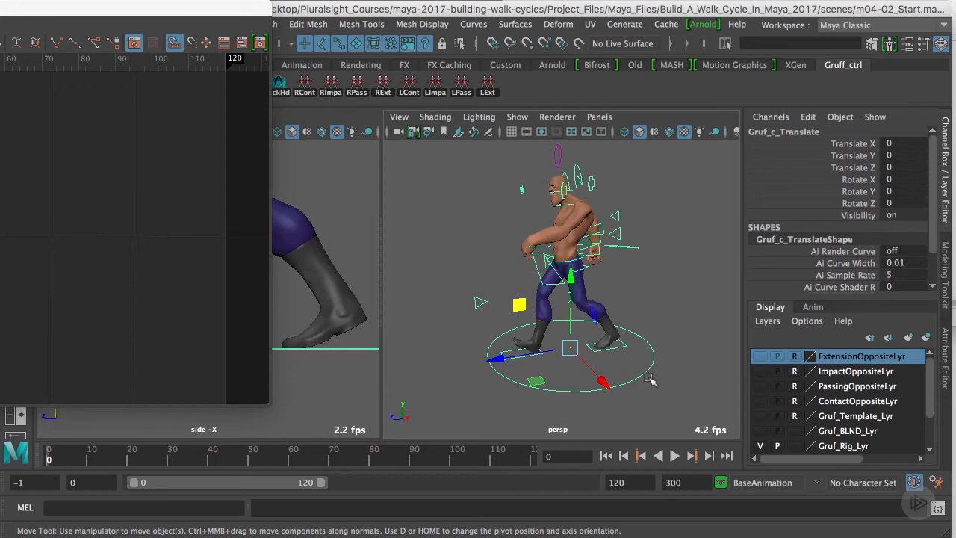
mouse_move(635, 355)
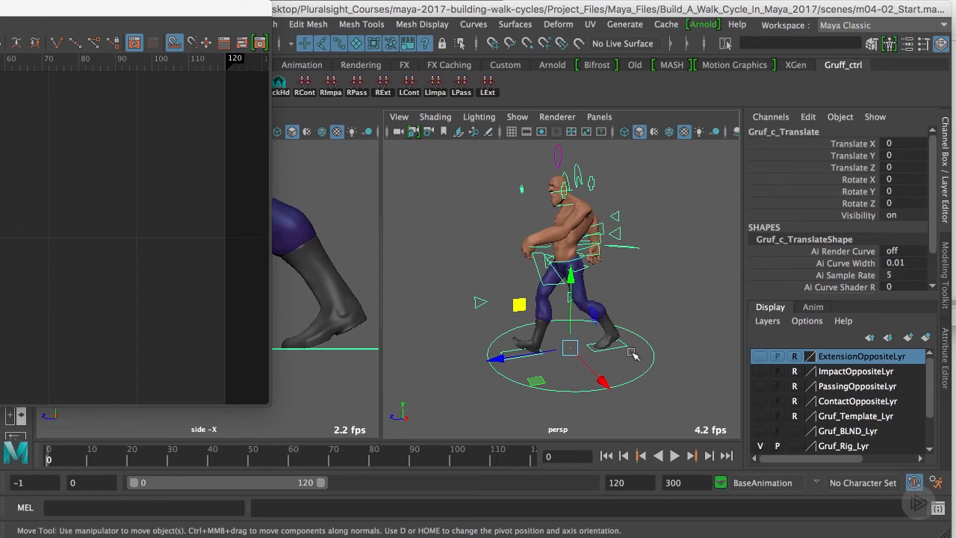
mouse_move(595, 441)
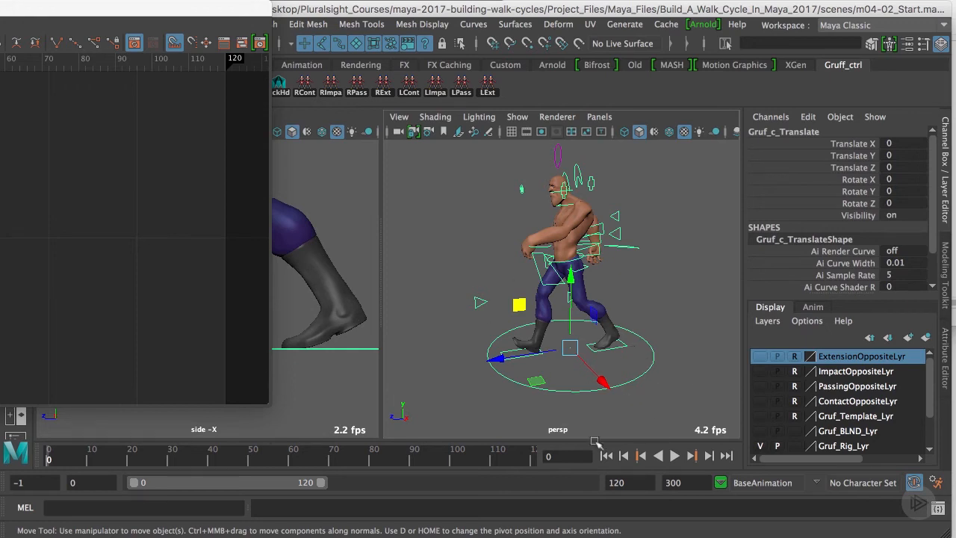
mouse_move(568, 403)
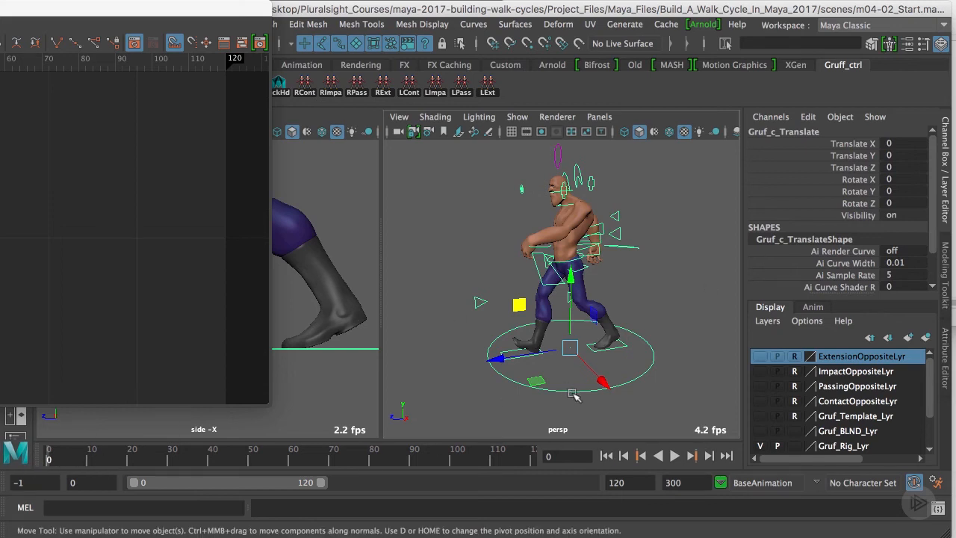
left_click(851, 191)
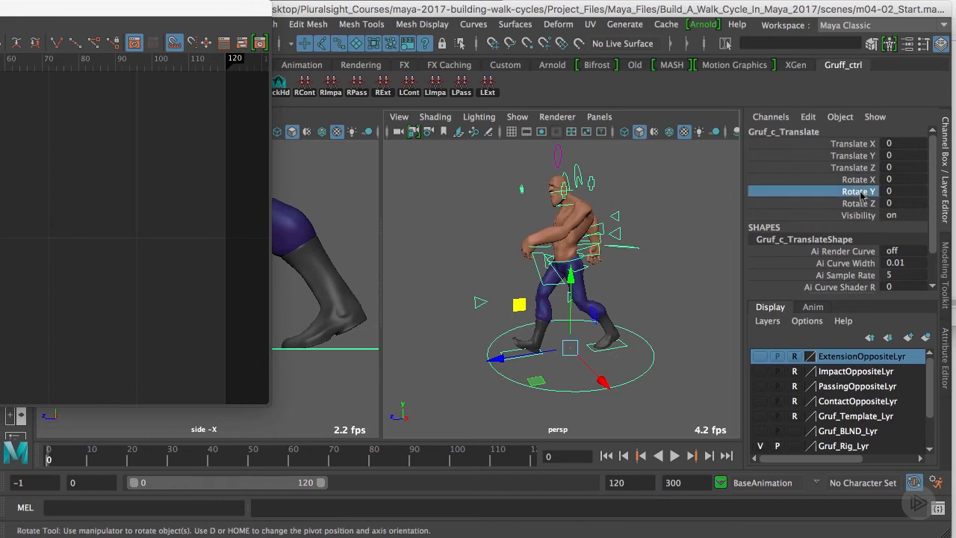
Step: Key Rotate Y at frame 0 and 360 at frame 120, then play the turning walk
right_click(857, 191)
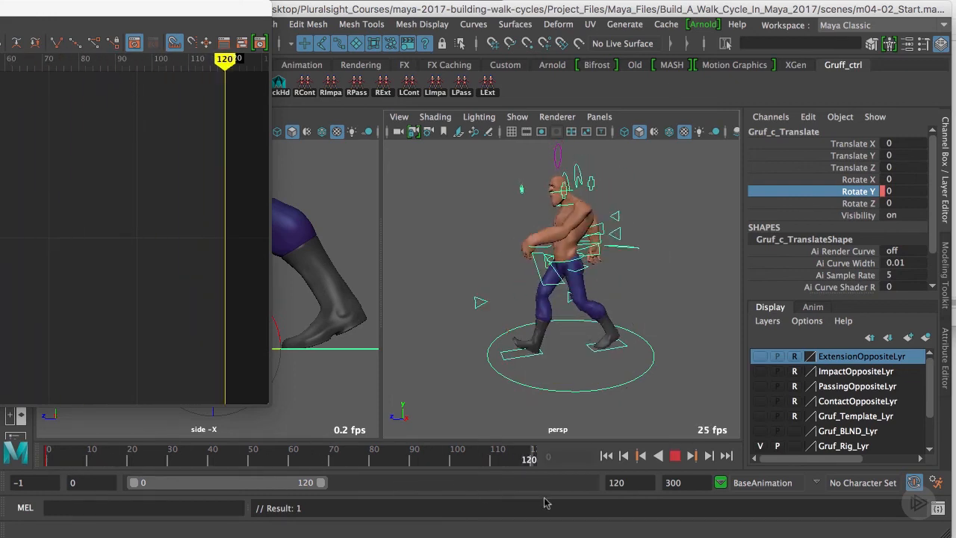
left_click(888, 191)
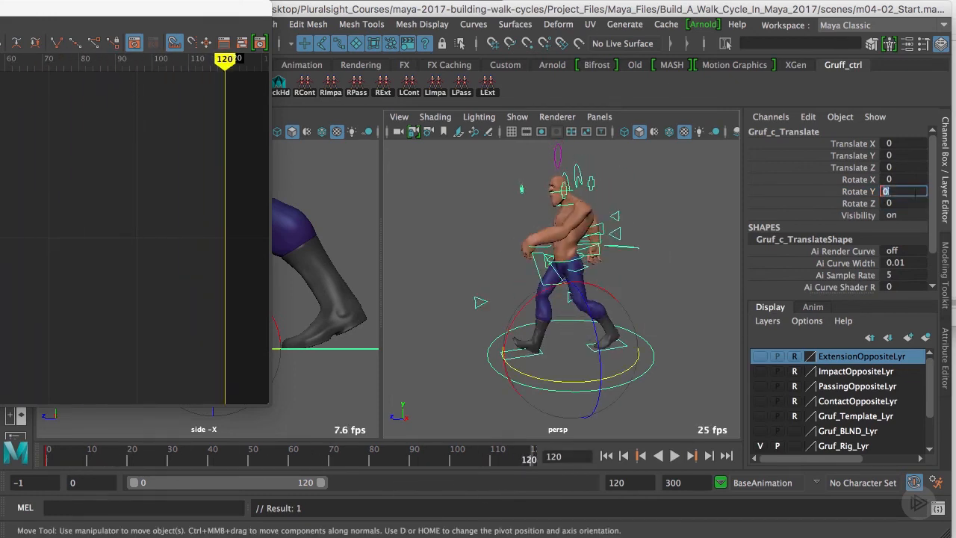
type("36")
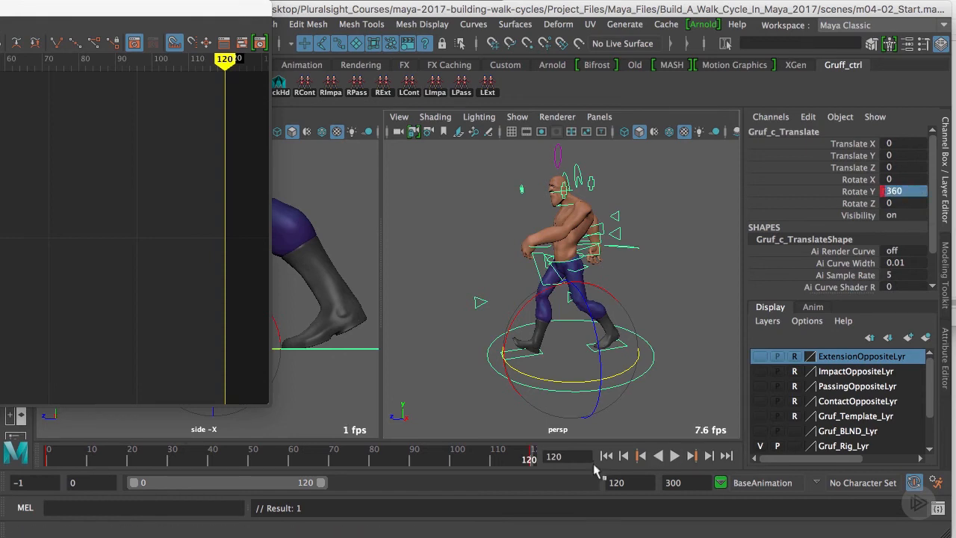
left_click(673, 454)
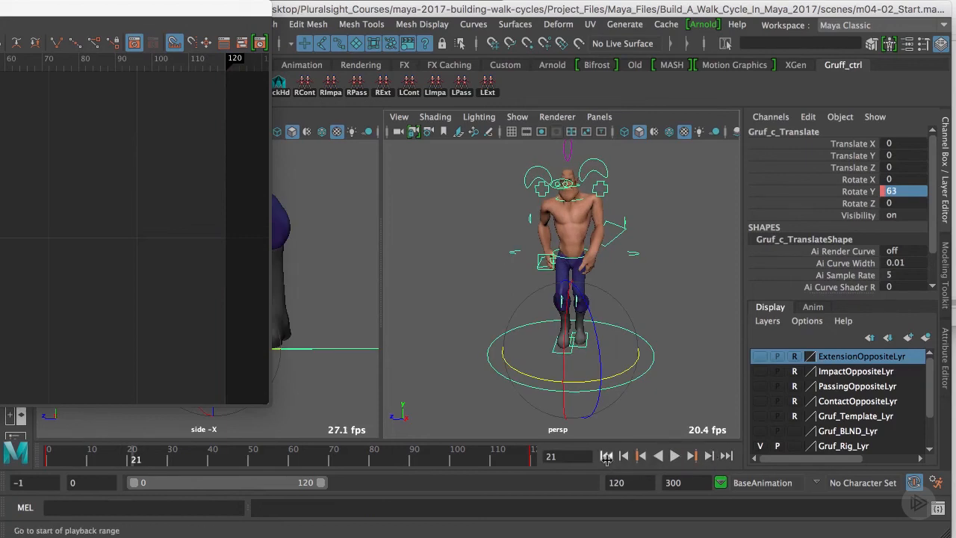
Step: Raise Rotate Y at frame 120 to 720 and play back the double turn
left_click(606, 455)
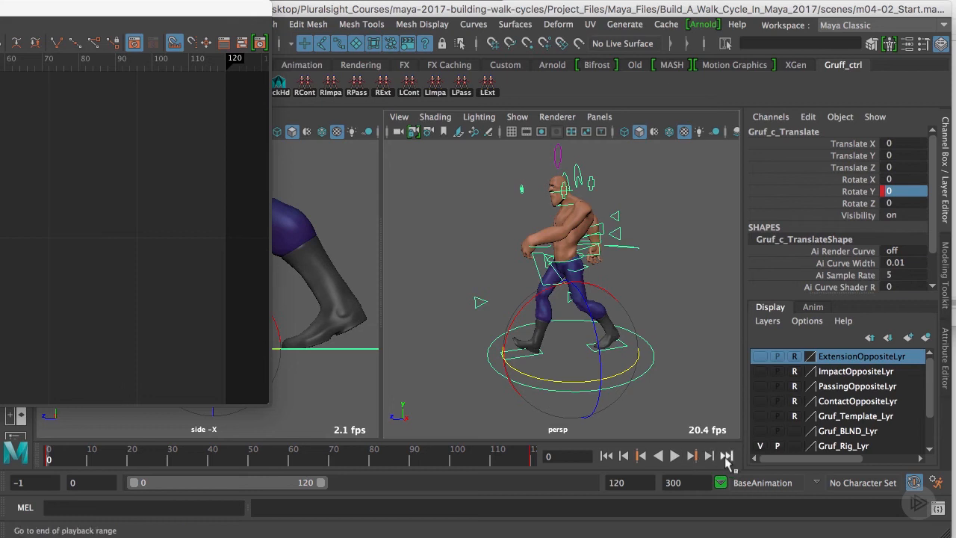
left_click(726, 455)
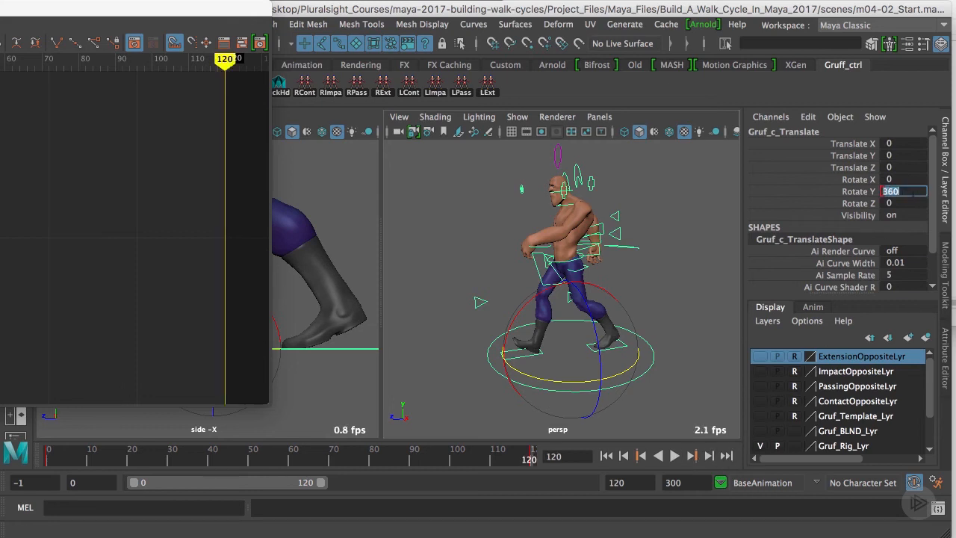
type("7")
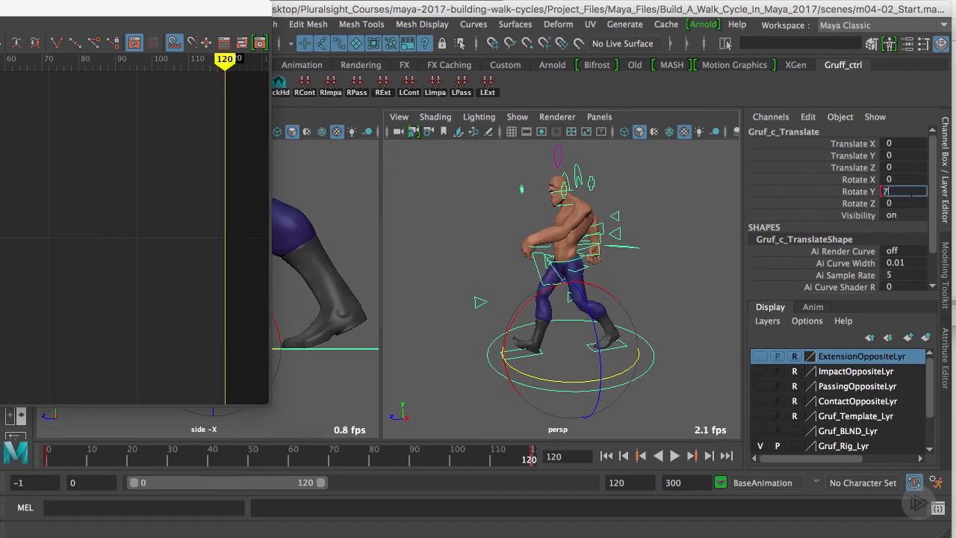
type("720")
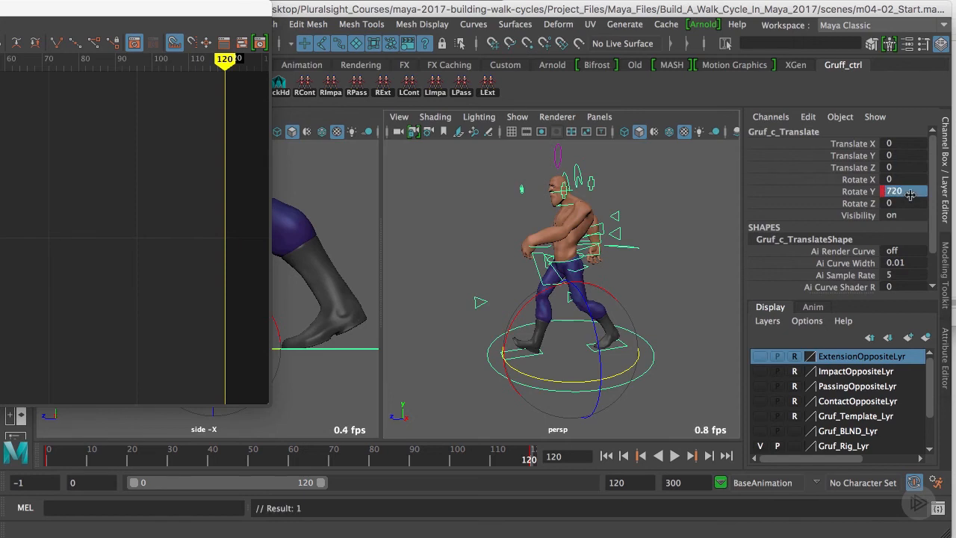
left_click(605, 456)
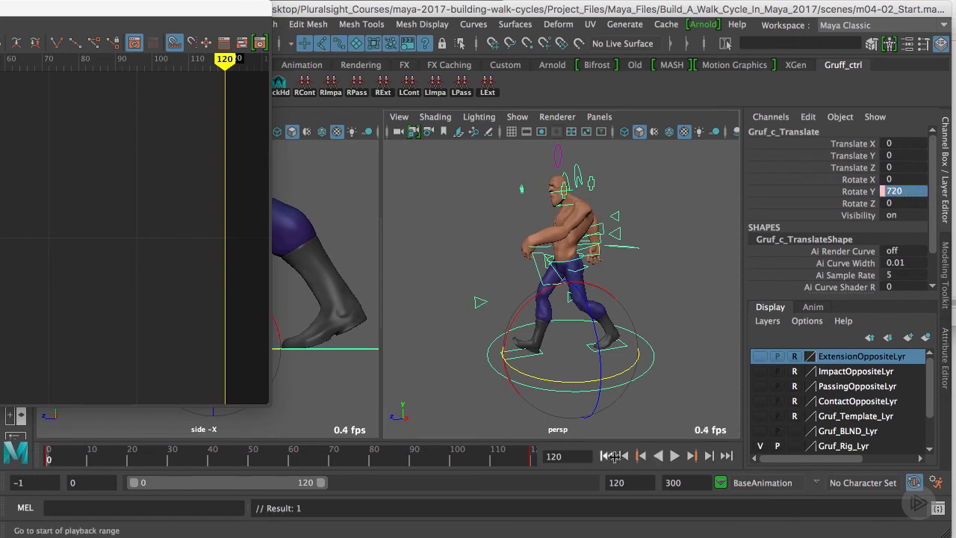
left_click(672, 455)
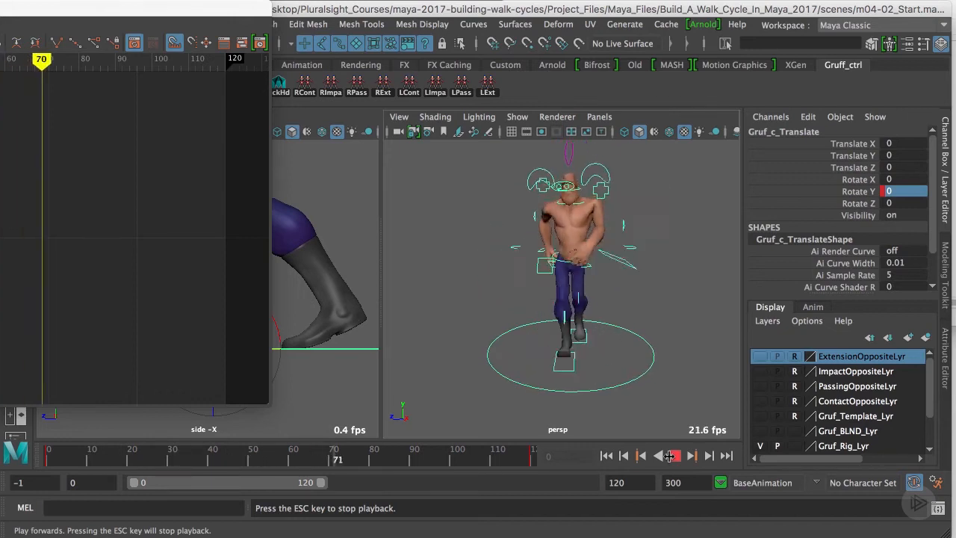
left_click(672, 455)
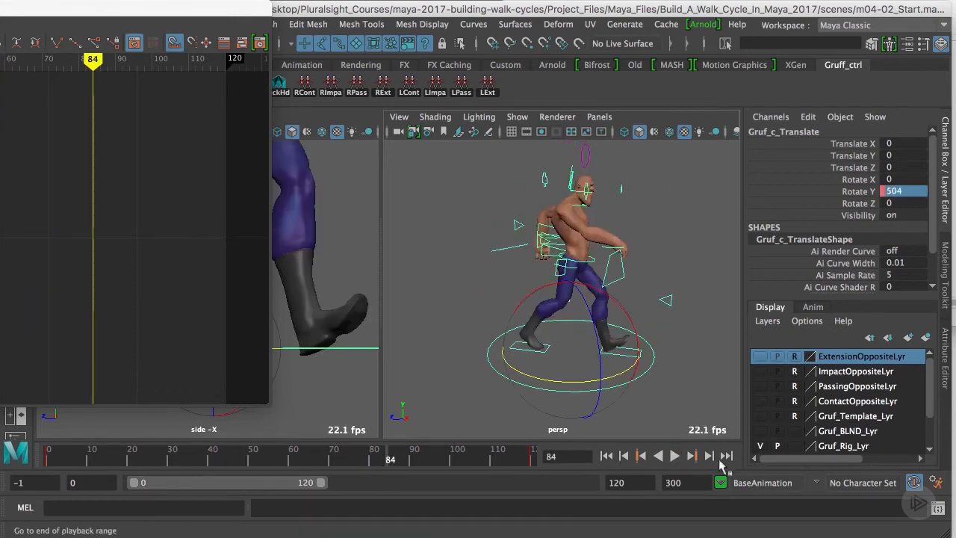
Step: Raise Rotate Y at frame 120 to 1080 and play back the triple turn
left_click(726, 455)
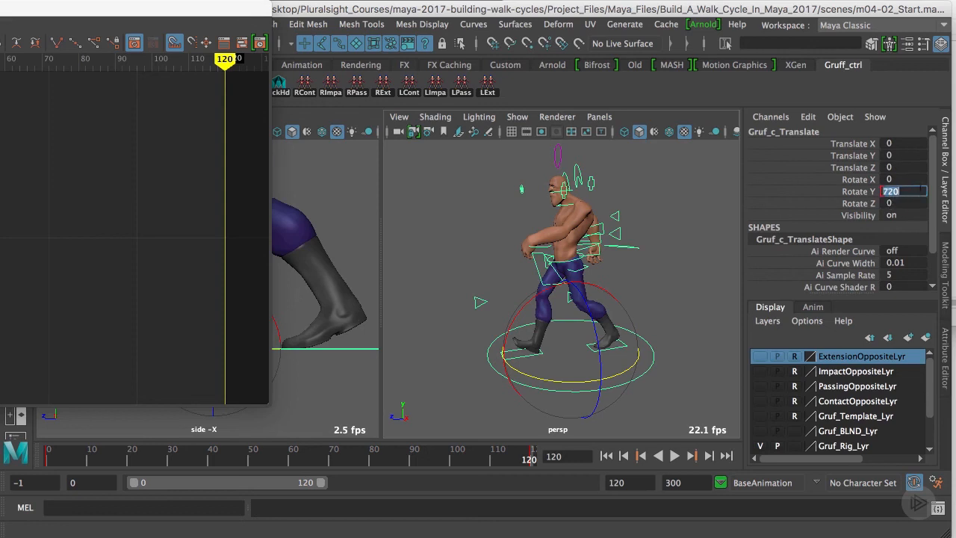
type("1")
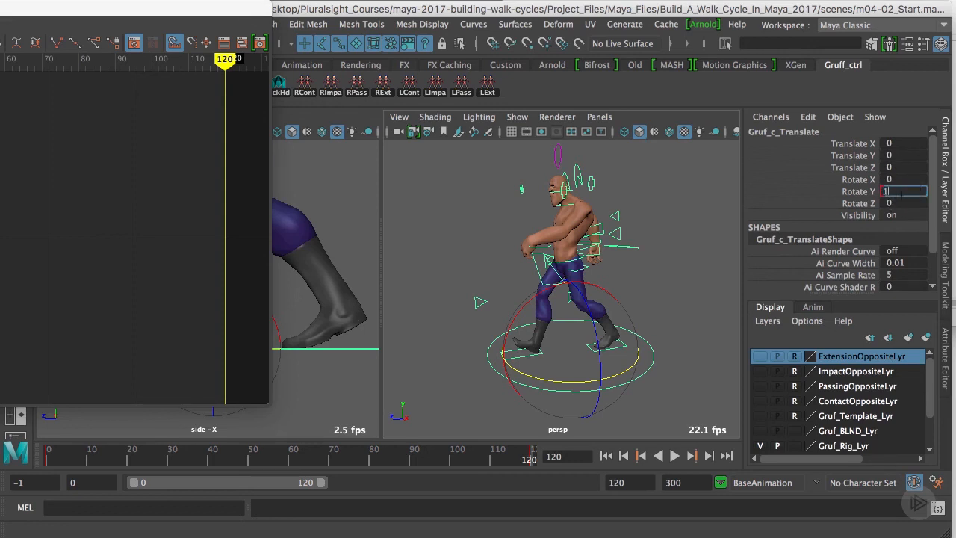
type("1080")
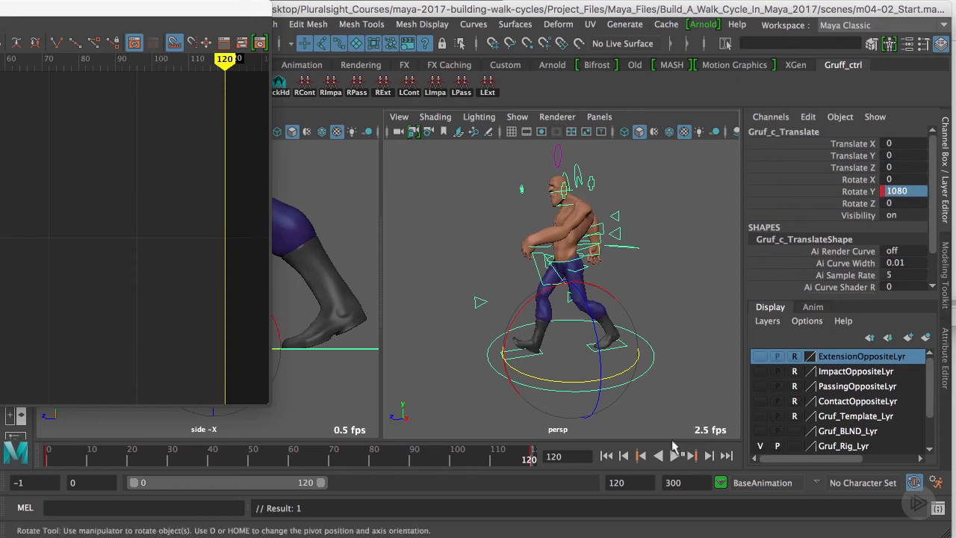
left_click(672, 455)
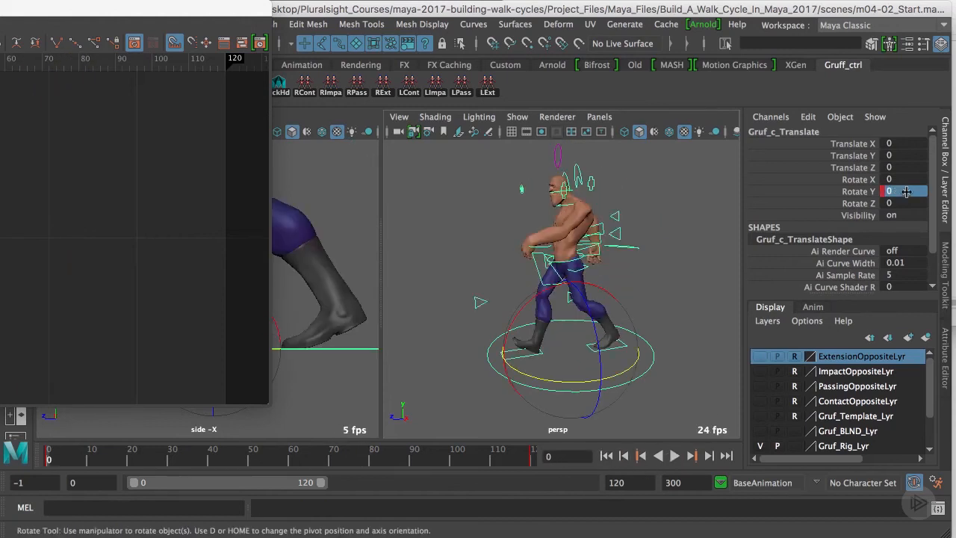
Step: Change frame 120's Rotate Y to -360 and play the reversed turning walk
type("1080")
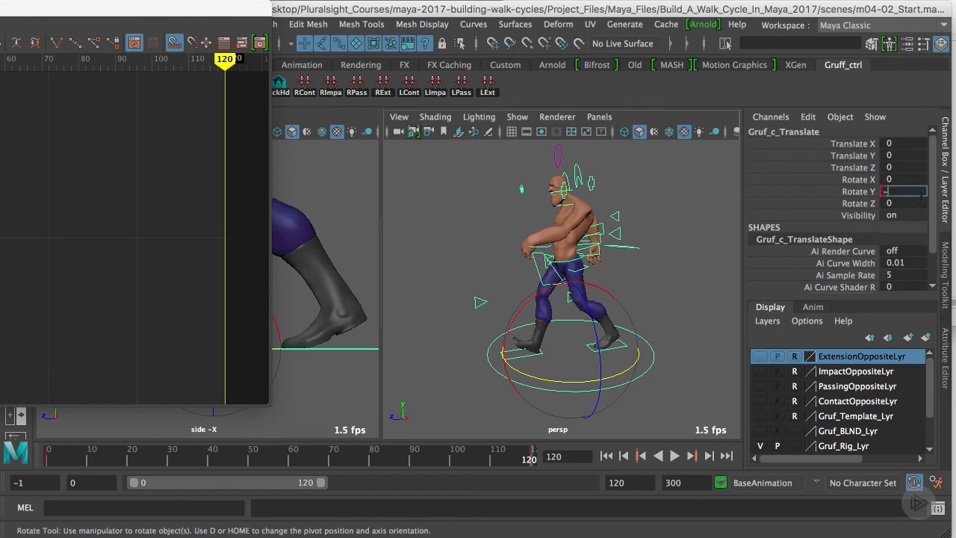
type("-360")
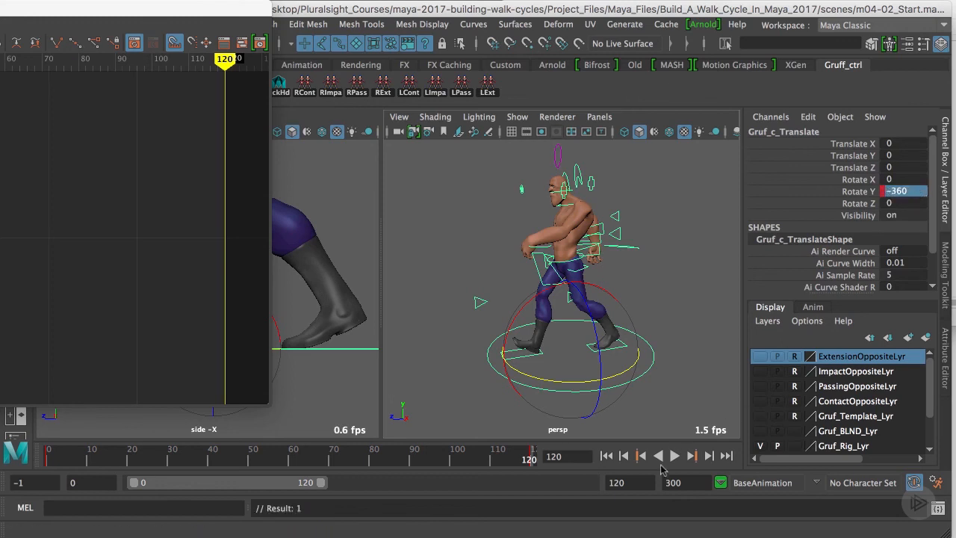
left_click(672, 454)
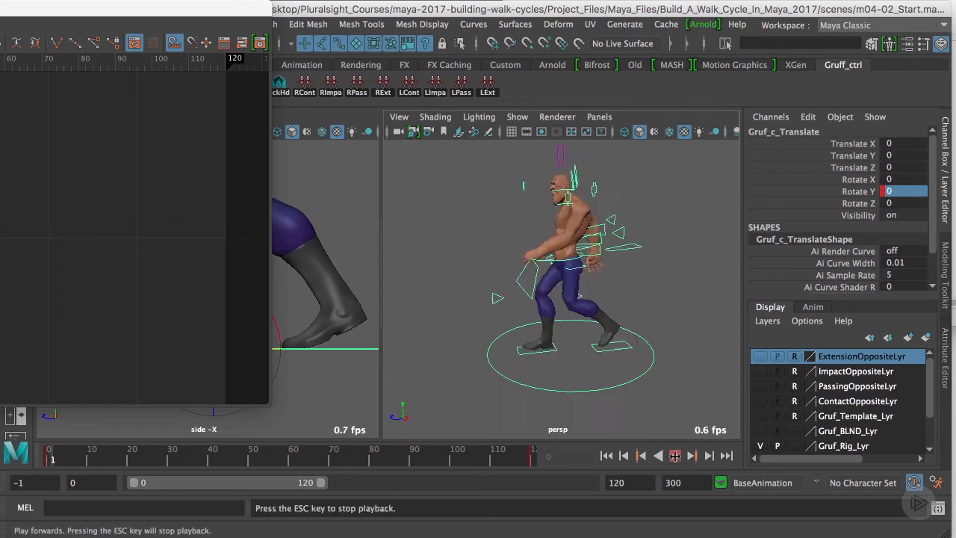
left_click(673, 454)
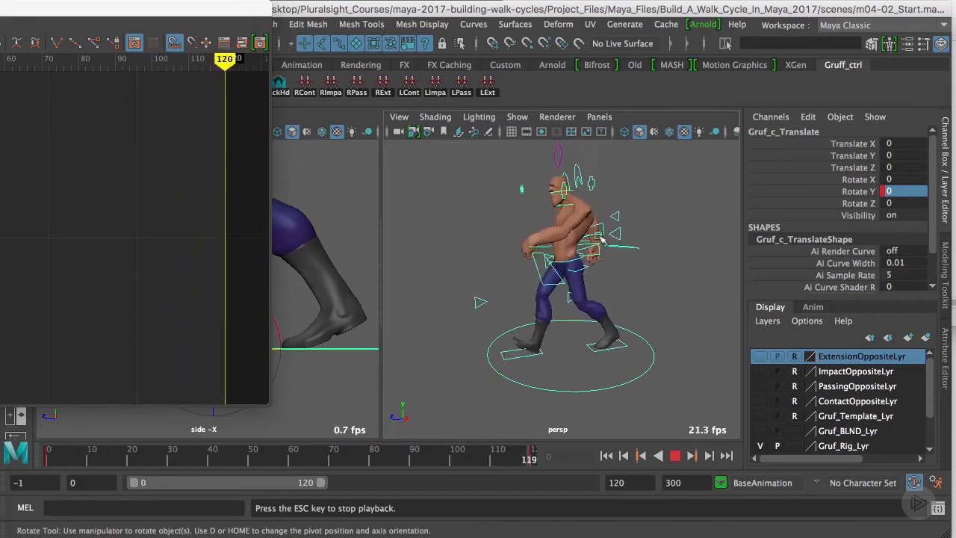
Step: Stop the turning walk at frame 53 with Rotate Y around -159
left_click(673, 455)
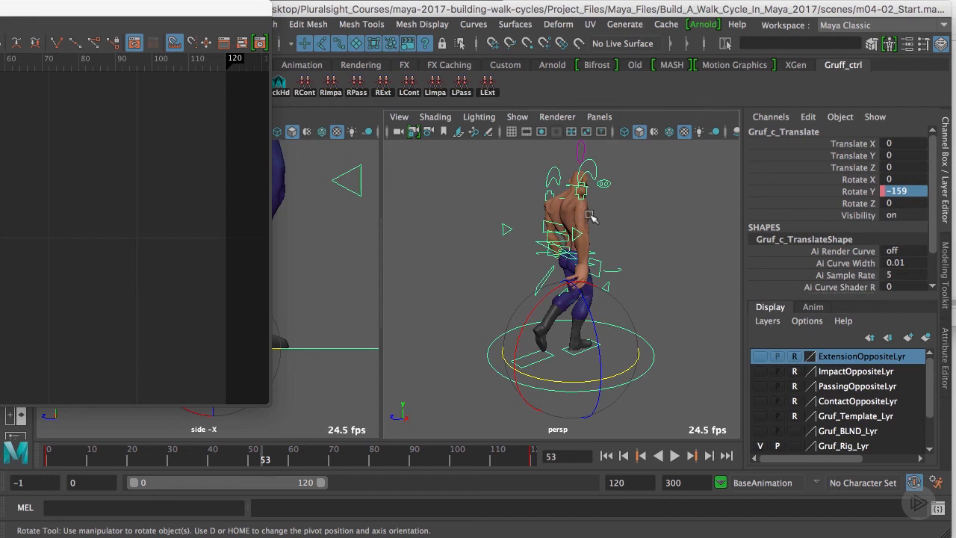
mouse_move(687, 336)
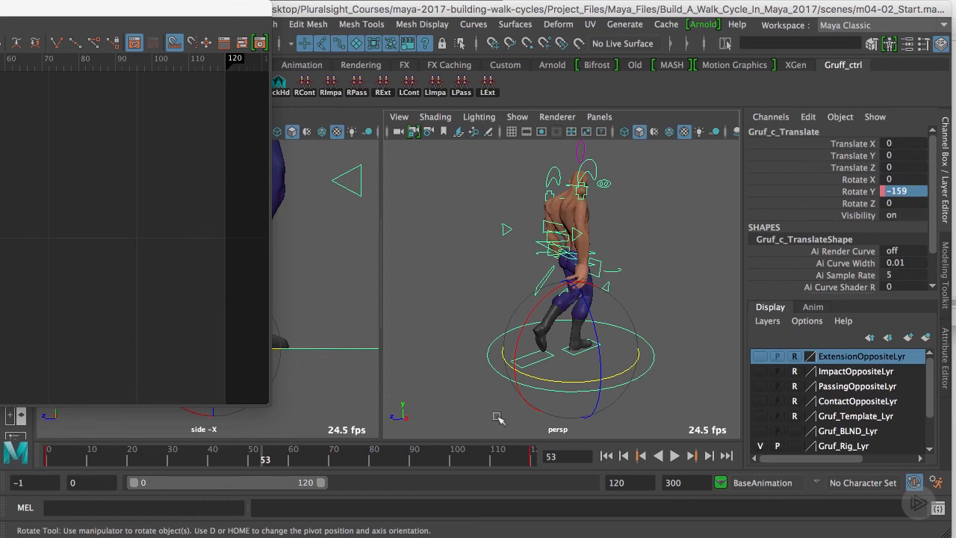
mouse_move(517, 416)
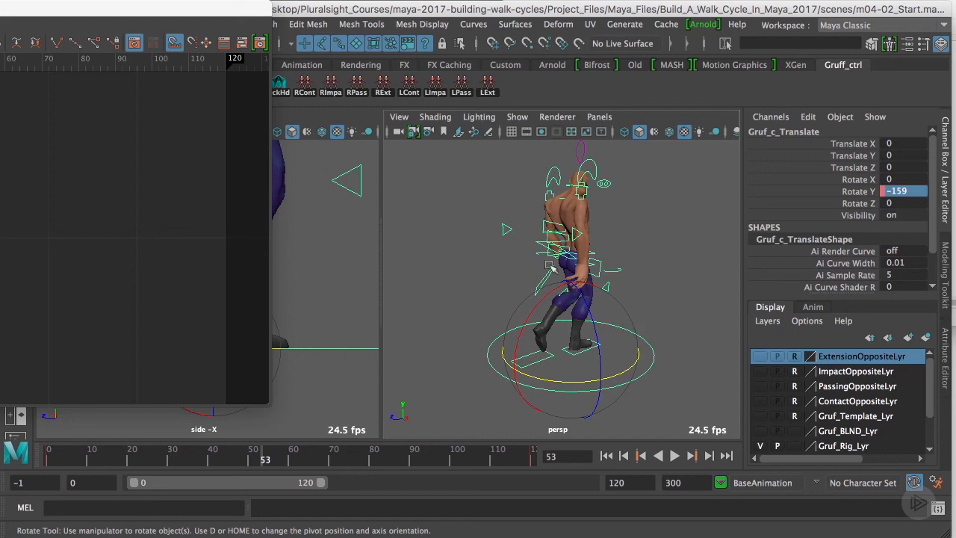
mouse_move(435, 305)
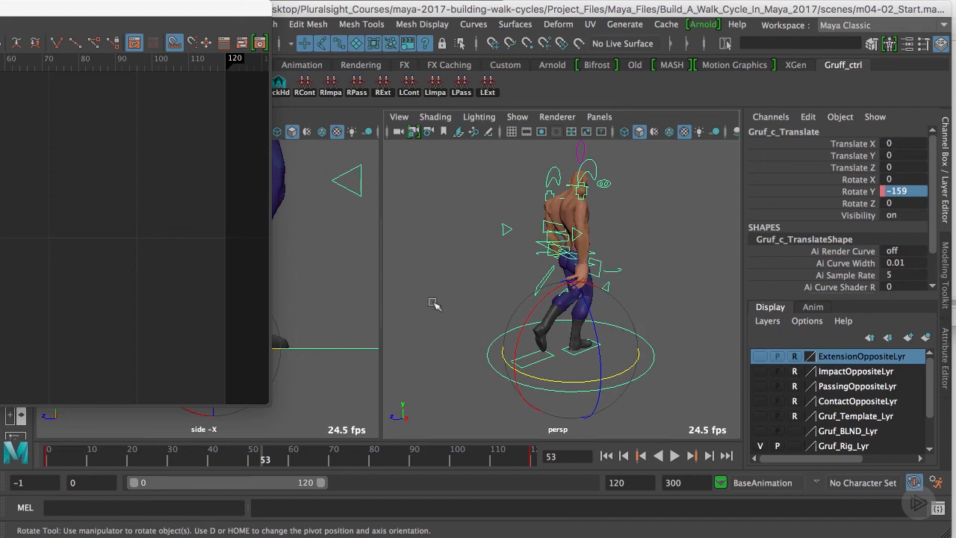
mouse_move(471, 314)
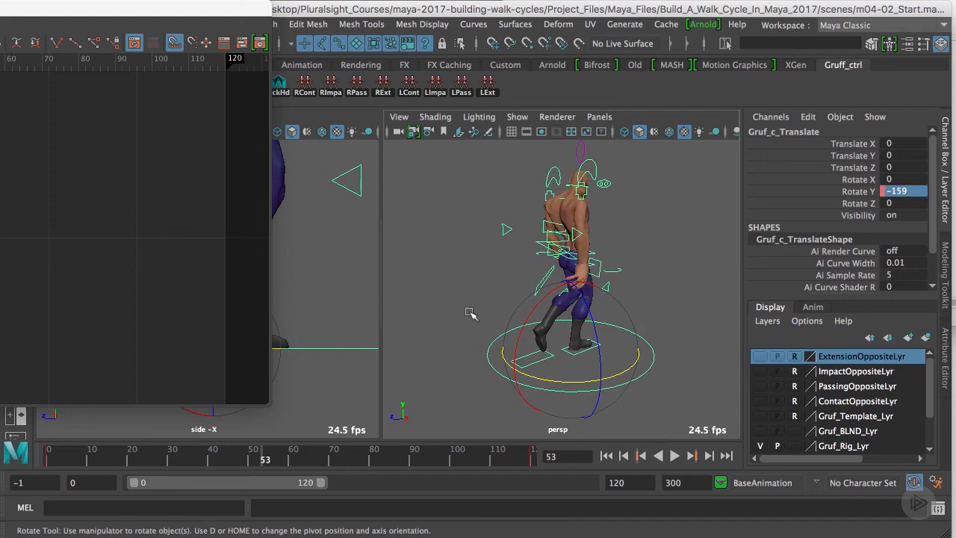